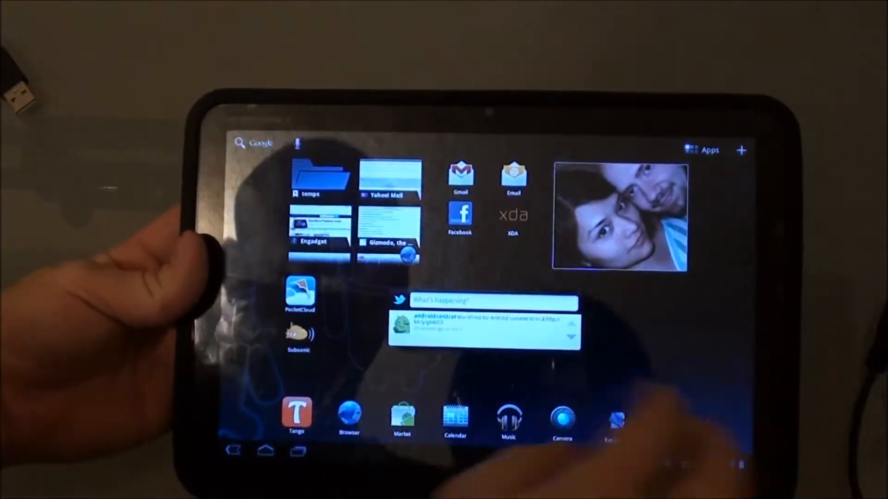
# Show all installed apps and swipe through the drawer toward ROM Manager
pyautogui.click(702, 151)
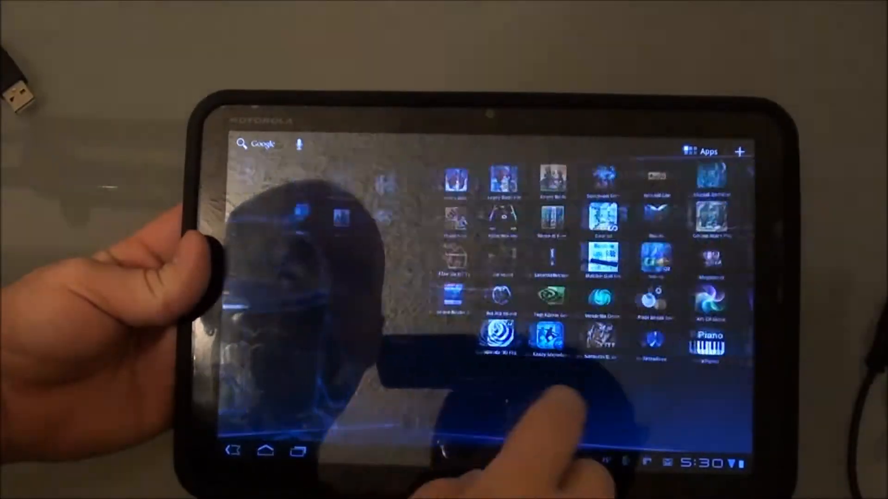
pyautogui.hscroll(-3)
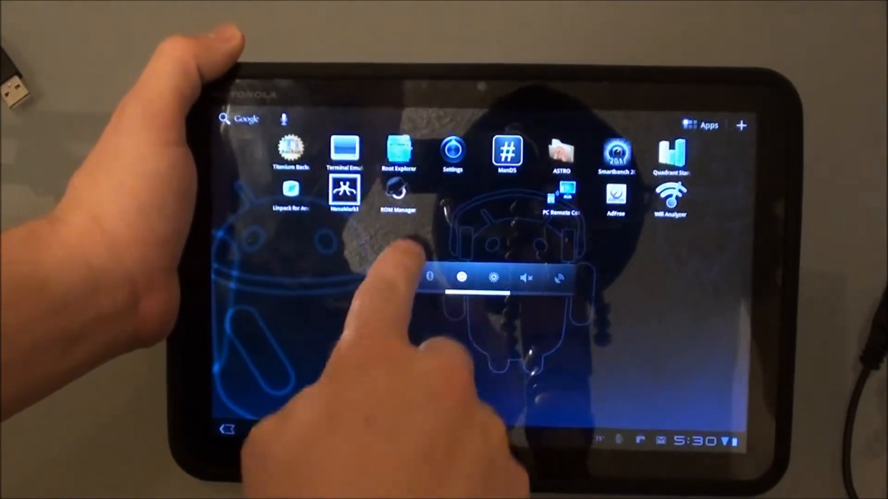
pyautogui.click(397, 192)
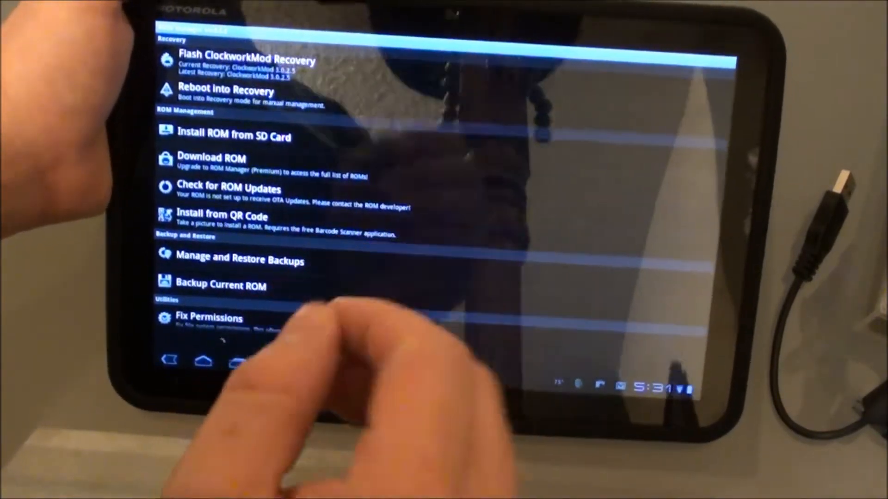
# Scroll the ROM Manager menu and request a reboot into ClockworkMod Recovery
pyautogui.scroll(-3)
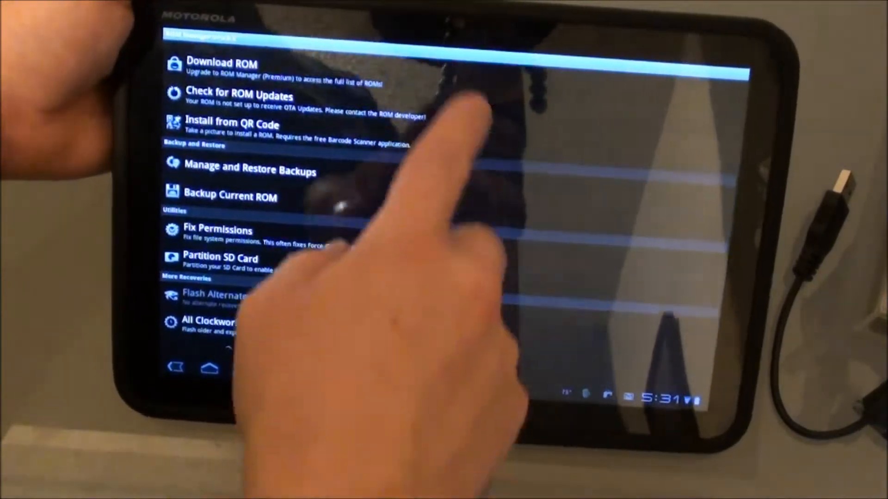
pyautogui.scroll(-3)
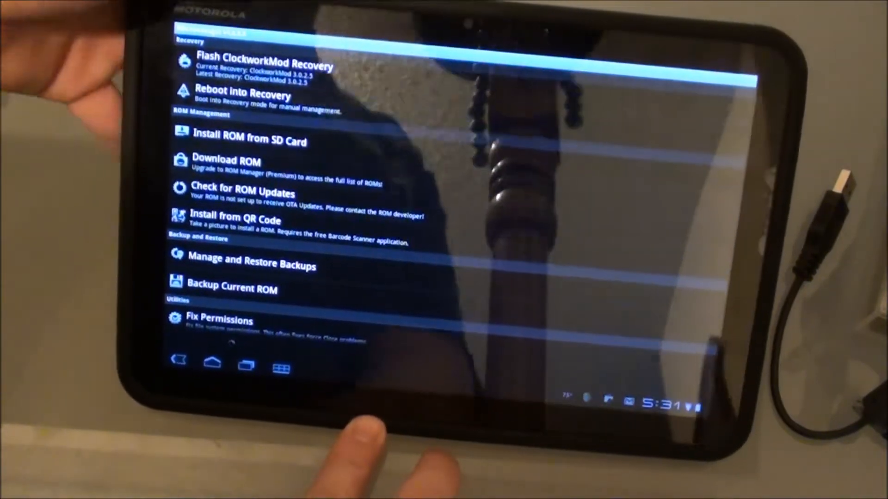
pyautogui.click(241, 94)
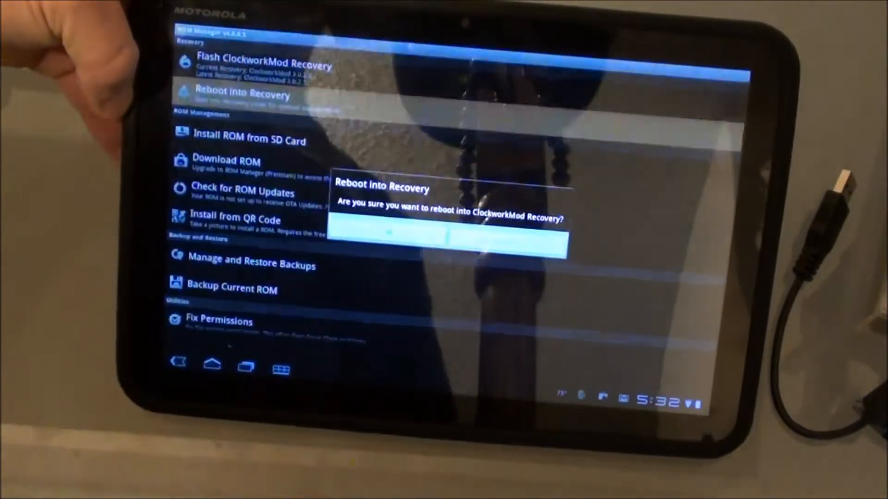